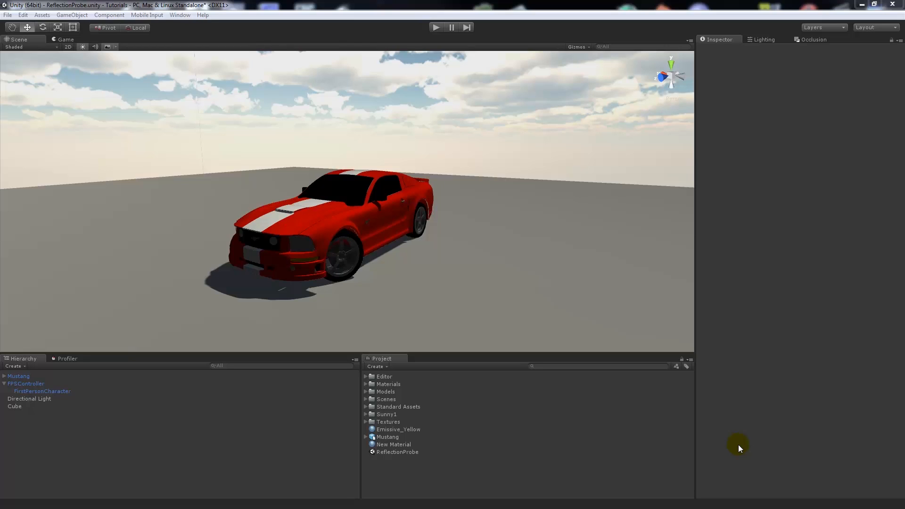
mouse_move(380, 225)
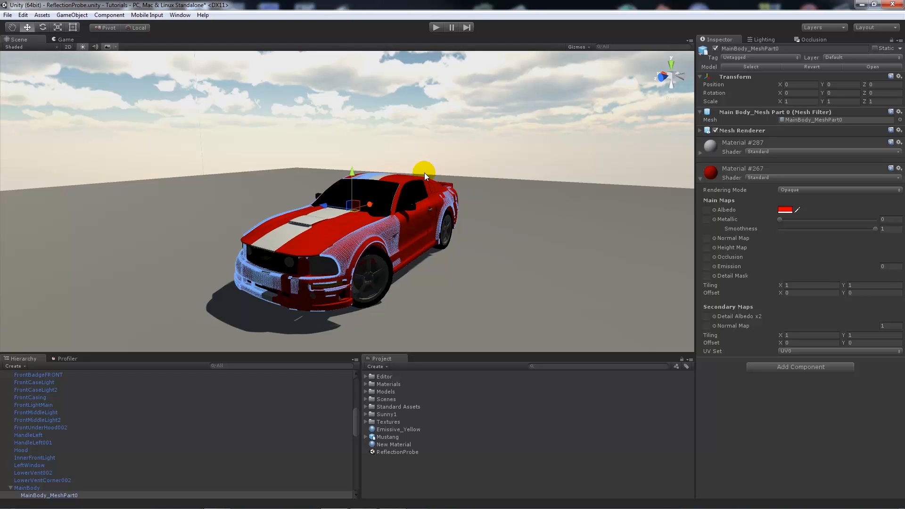
Lower the Mustang body paint's Smoothness from 1 to about 0.7, then deselect
left_click_drag(424, 170, 456, 174)
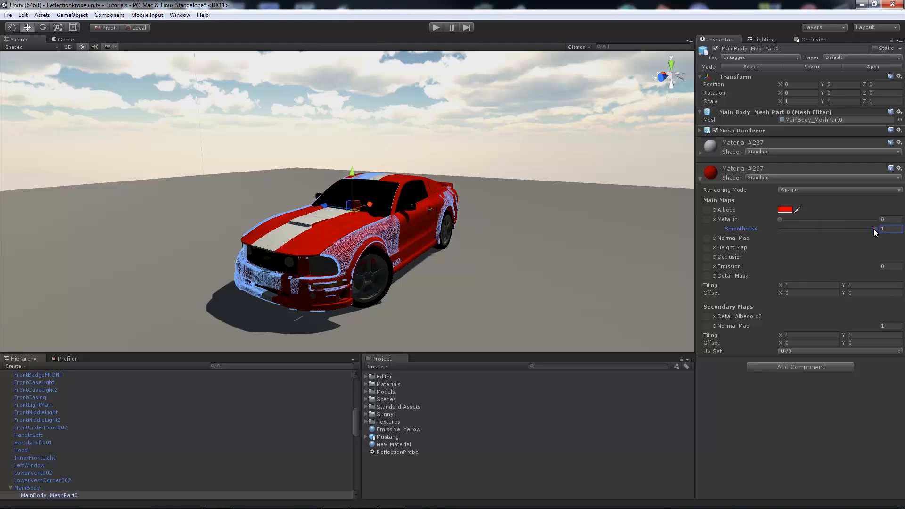
left_click_drag(898, 229, 847, 228)
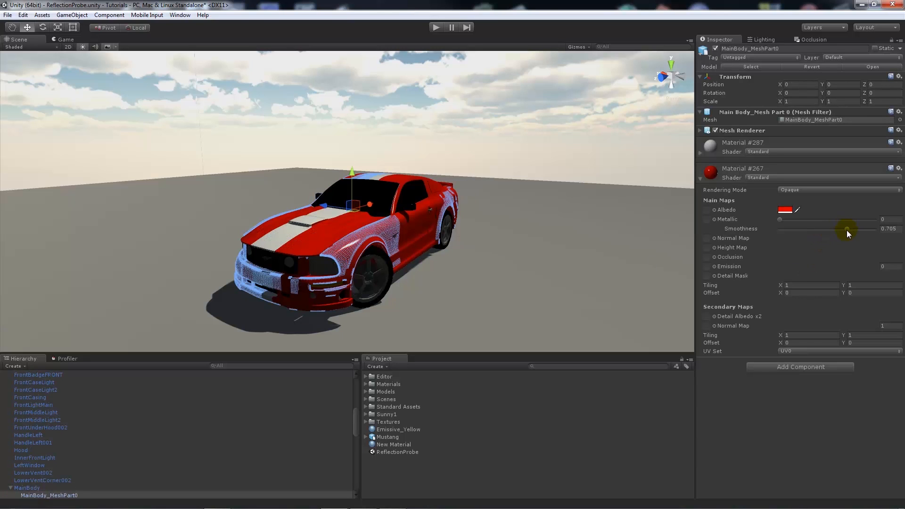
left_click_drag(848, 228, 875, 228)
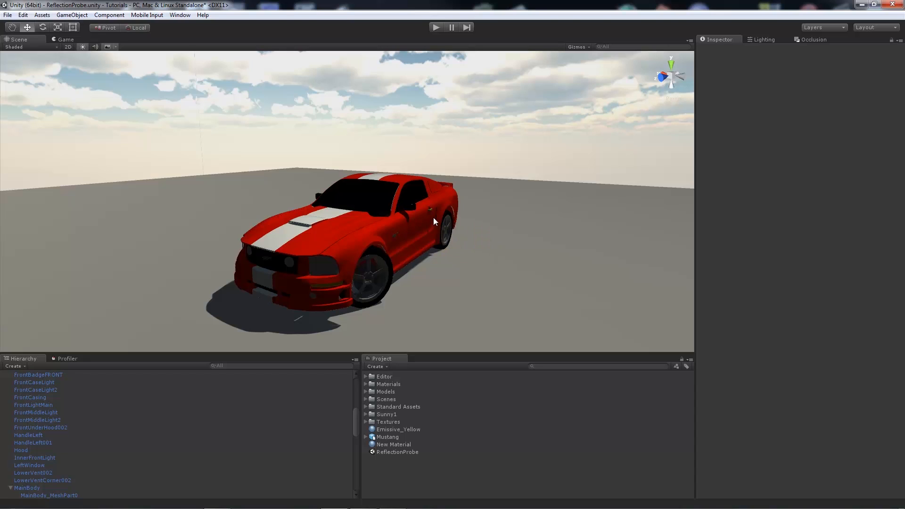
mouse_move(414, 231)
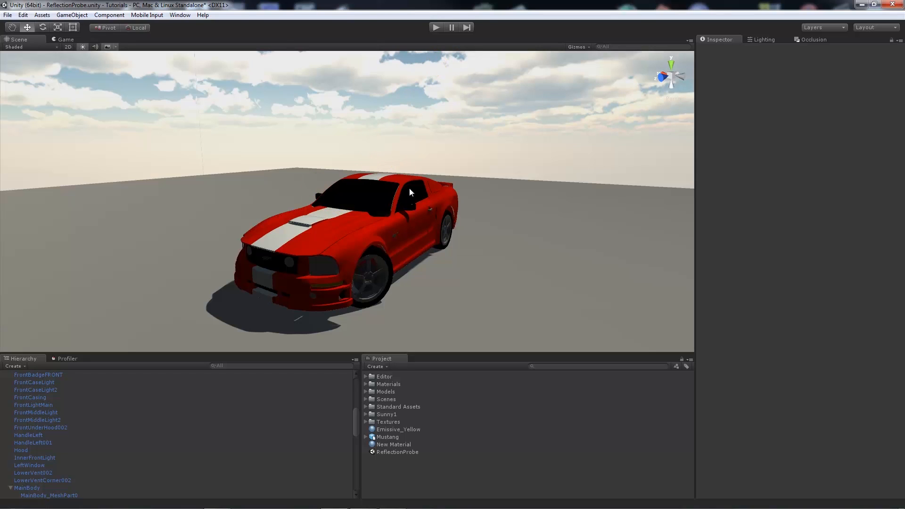
mouse_move(358, 190)
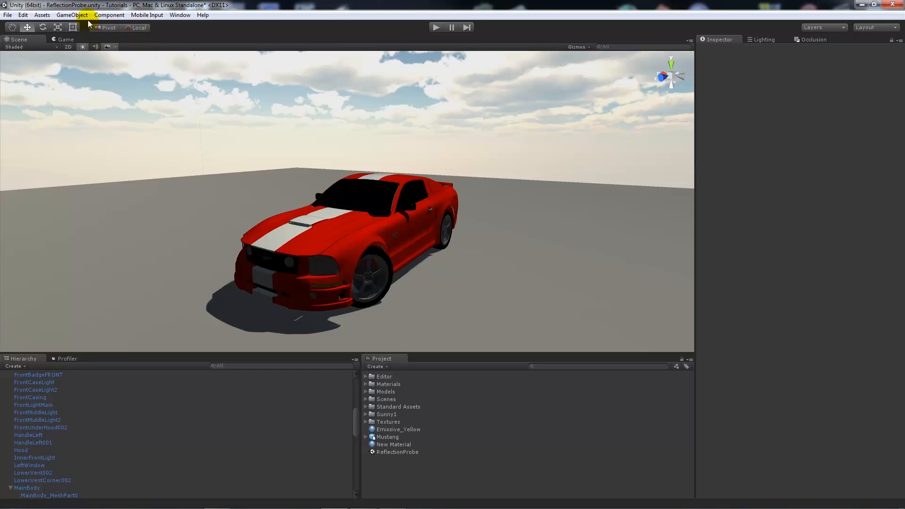
Create a Reflection Probe via GameObject > Light > Reflection Probe near the Mustang
left_click(71, 14)
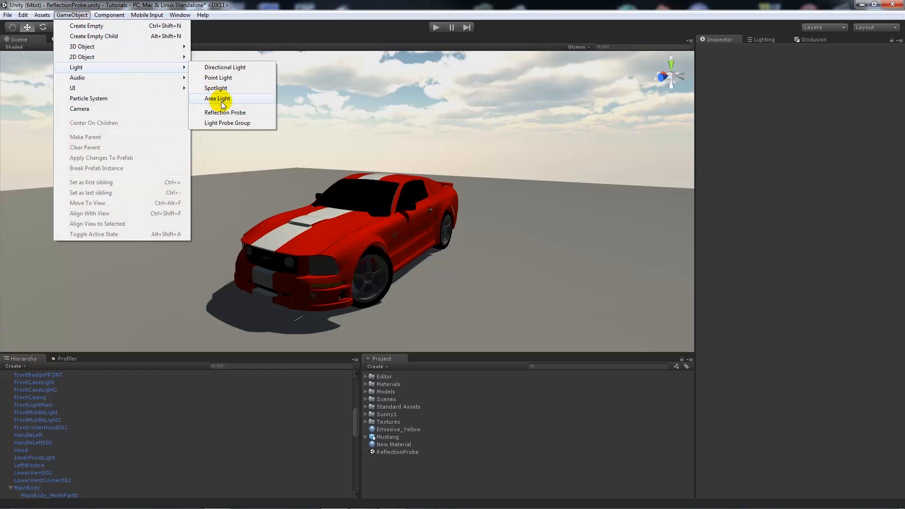
left_click(226, 112)
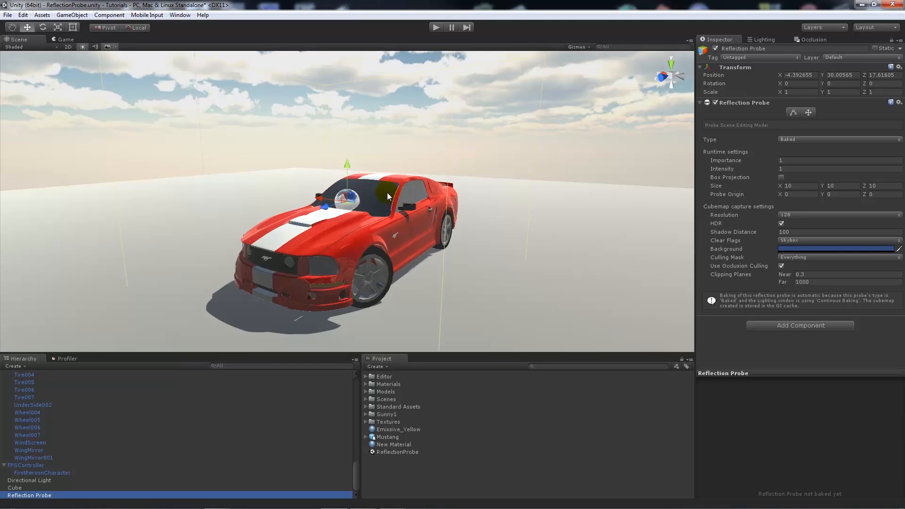
mouse_move(808, 455)
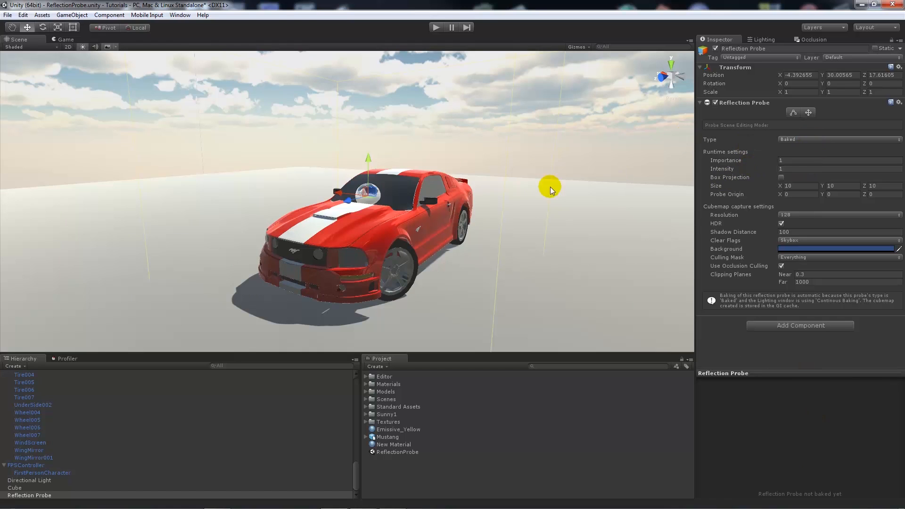
mouse_move(403, 196)
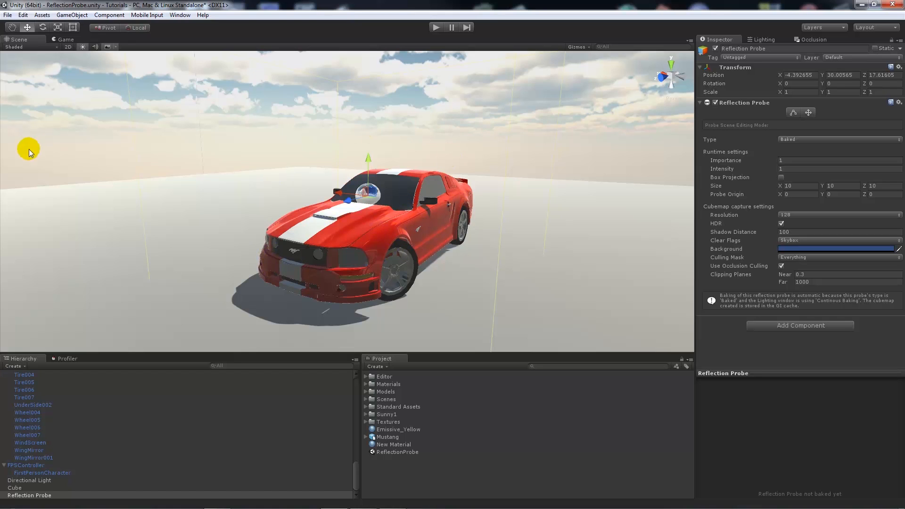
mouse_move(419, 112)
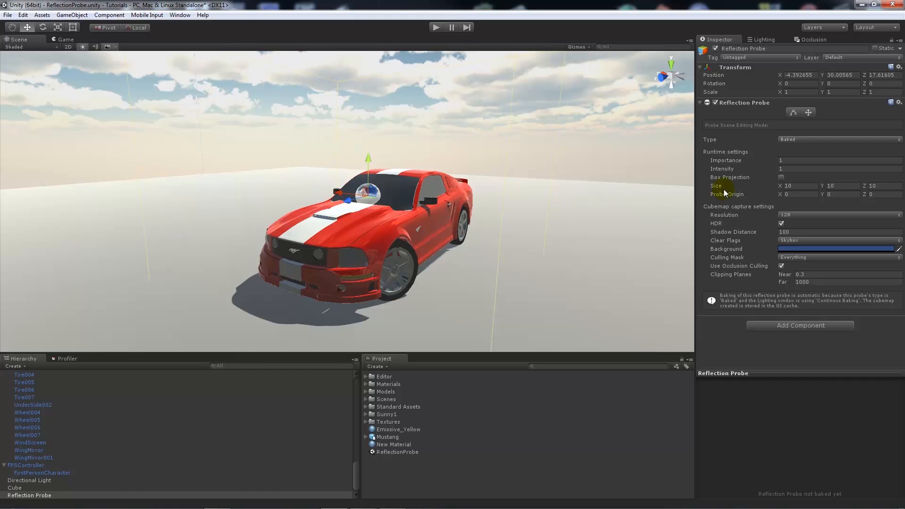
Change the probe's Type from Baked to Realtime so its preview reflects sky and car
left_click(838, 140)
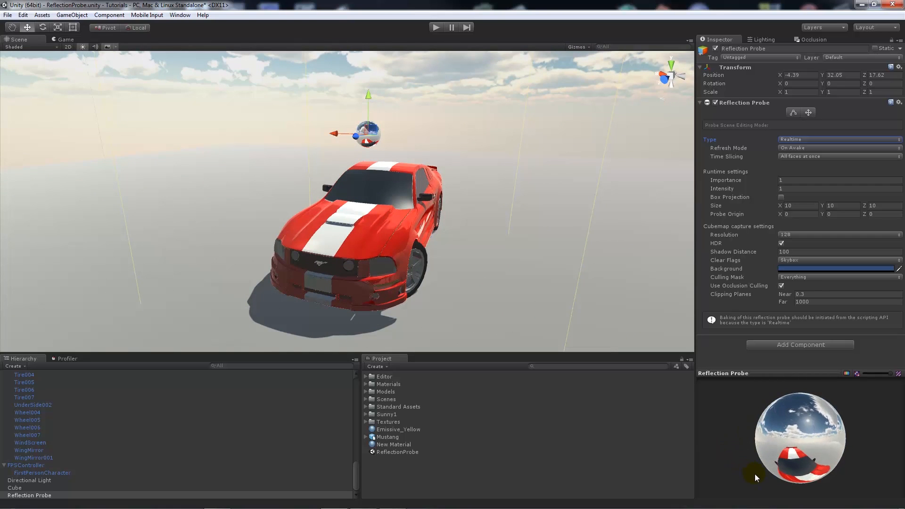
mouse_move(792, 189)
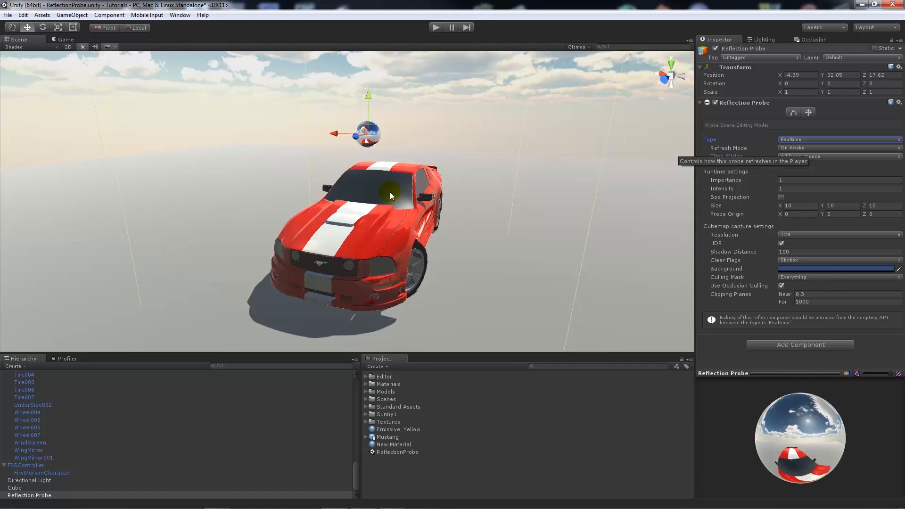
mouse_move(405, 241)
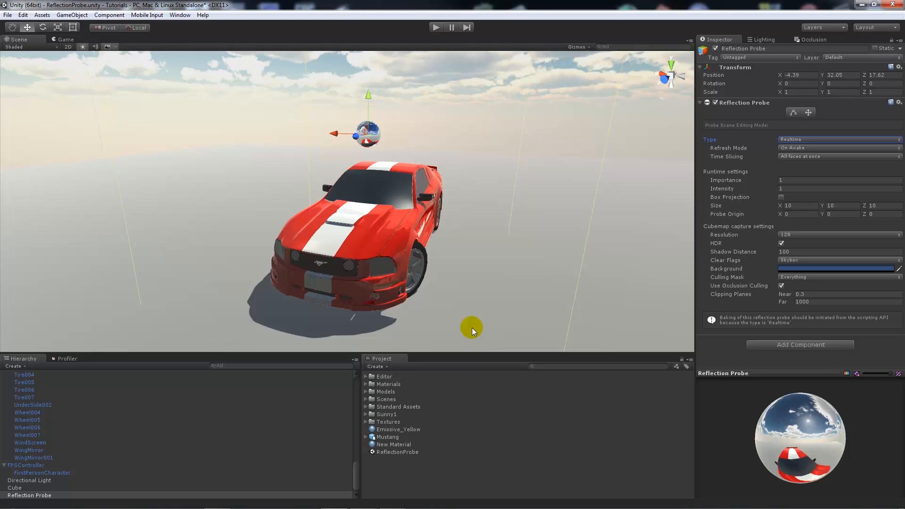
Set the realtime probe's Refresh Mode to Every Frame
left_click(837, 148)
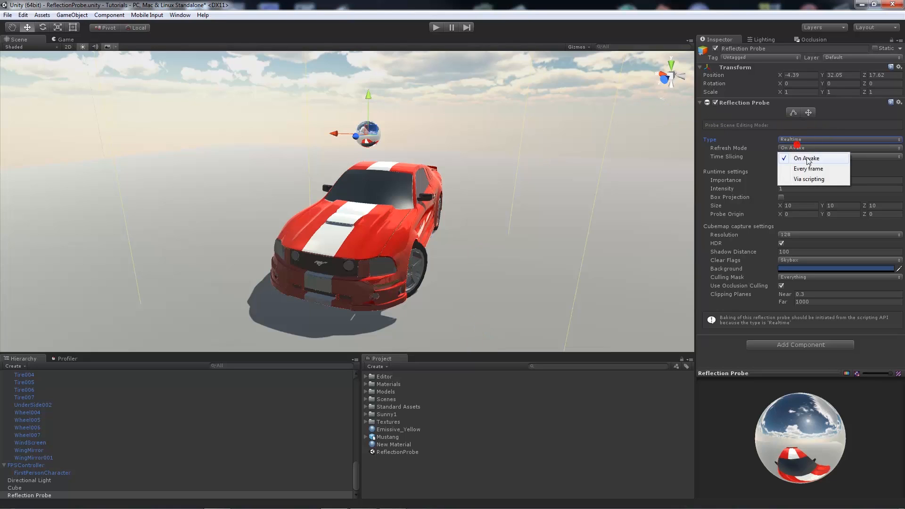
left_click(808, 169)
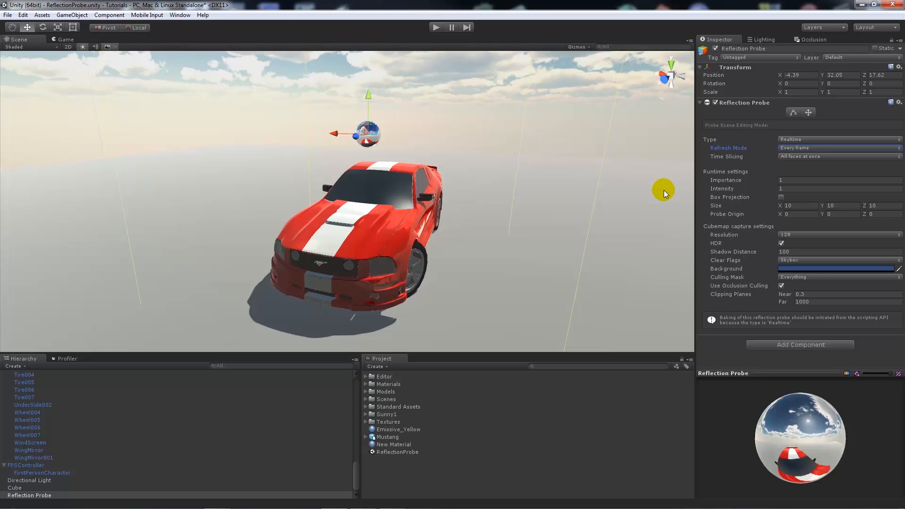
mouse_move(801, 175)
type("2.05")
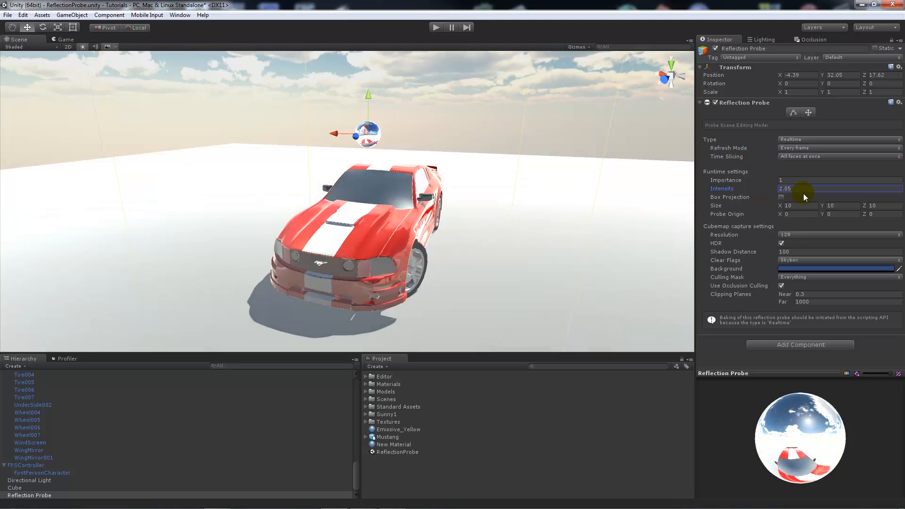
Narrow the probe box's Size X from 10 down to about 5.86
type("3.5")
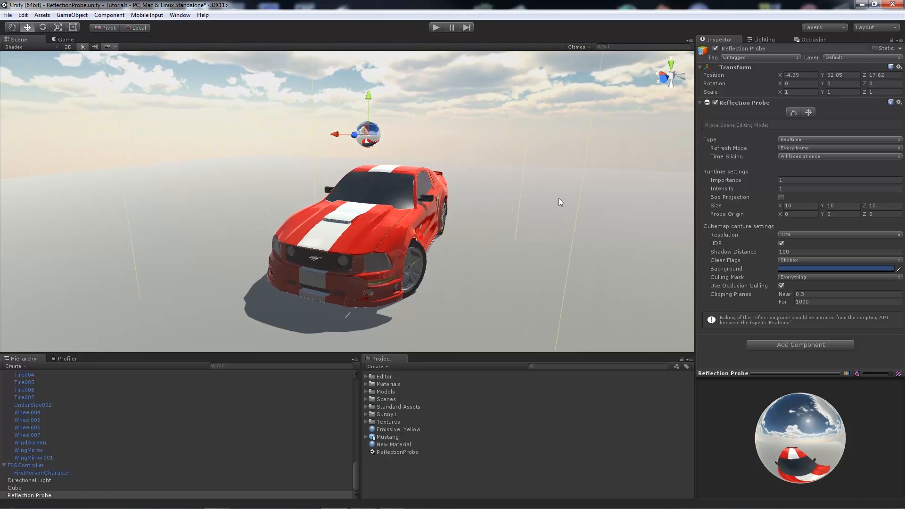
mouse_move(803, 214)
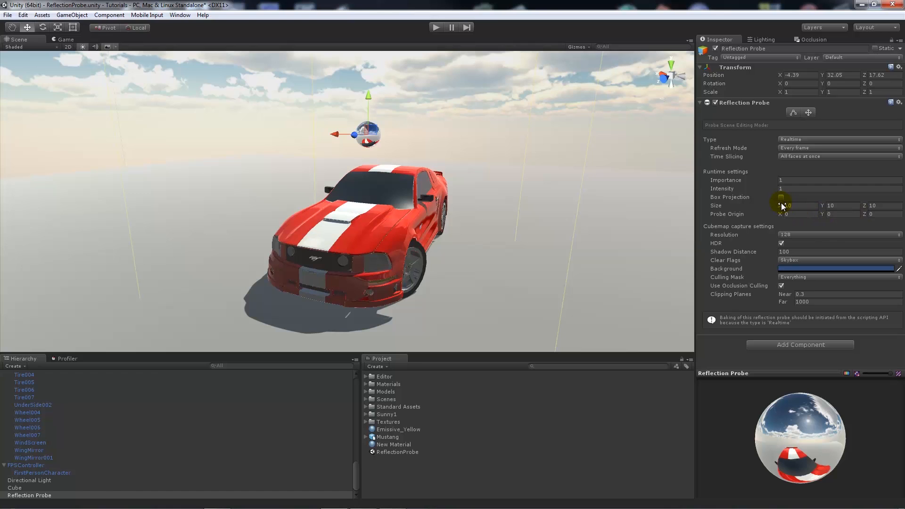
left_click(799, 206)
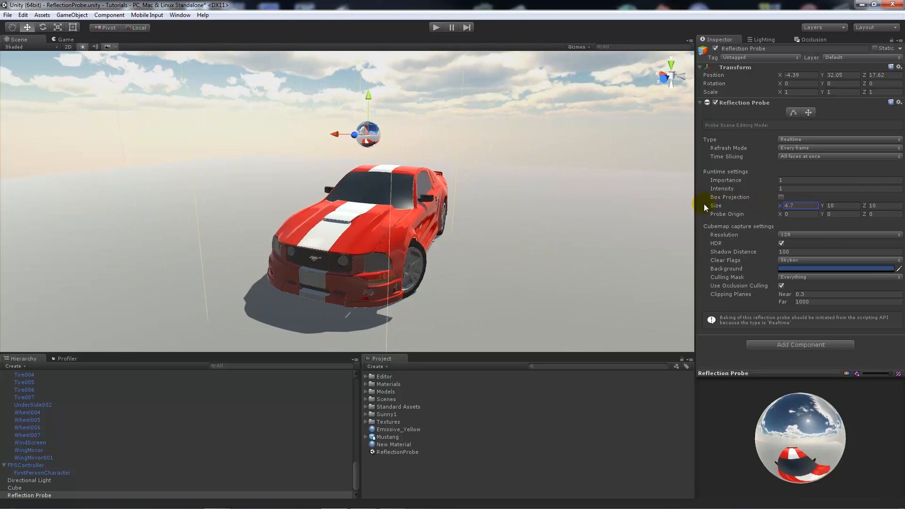
left_click_drag(801, 206, 468, 217)
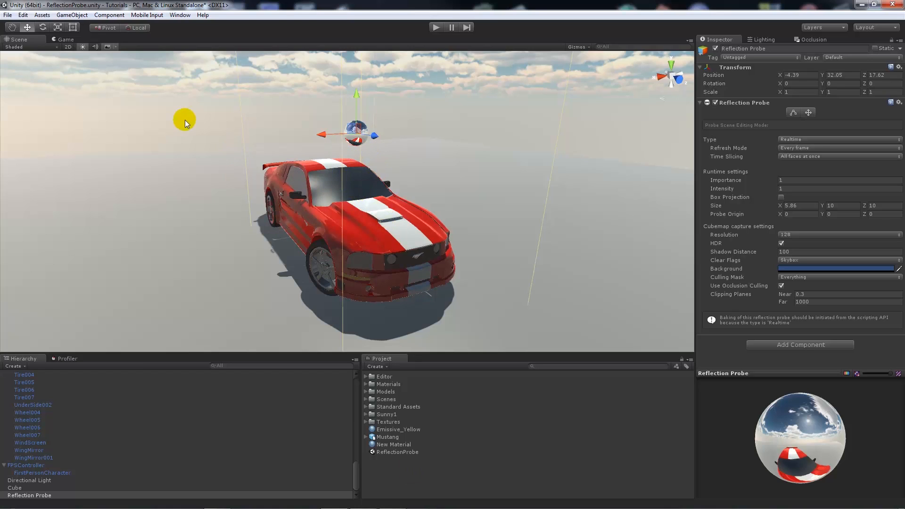
mouse_move(349, 225)
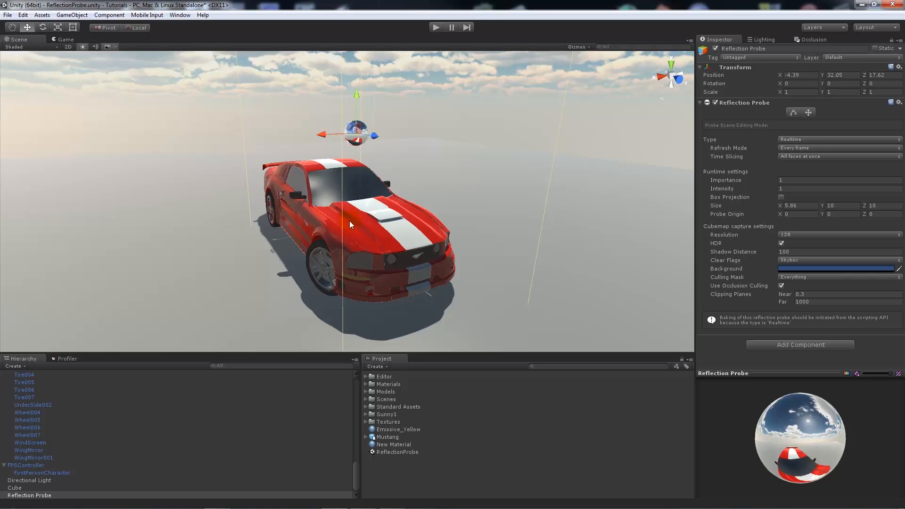
mouse_move(432, 229)
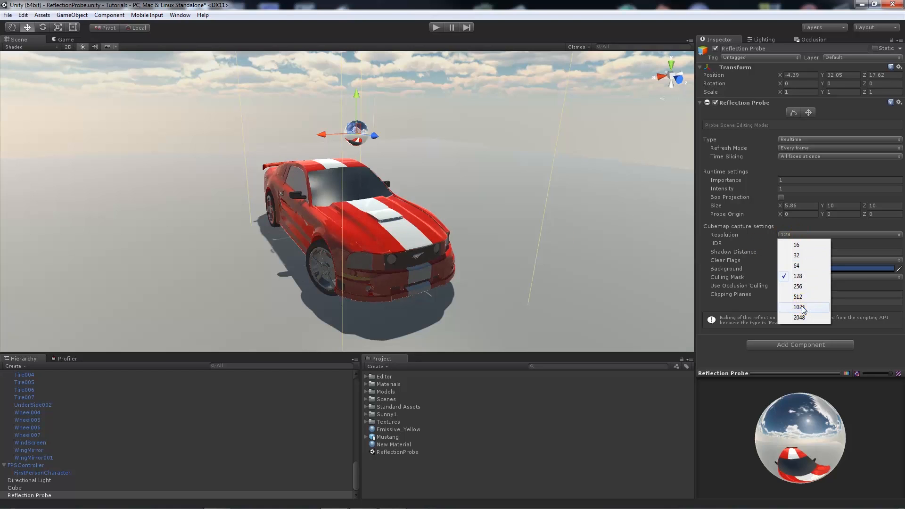
Raise the probe's cubemap capture Resolution from 128 to 1024
left_click(799, 306)
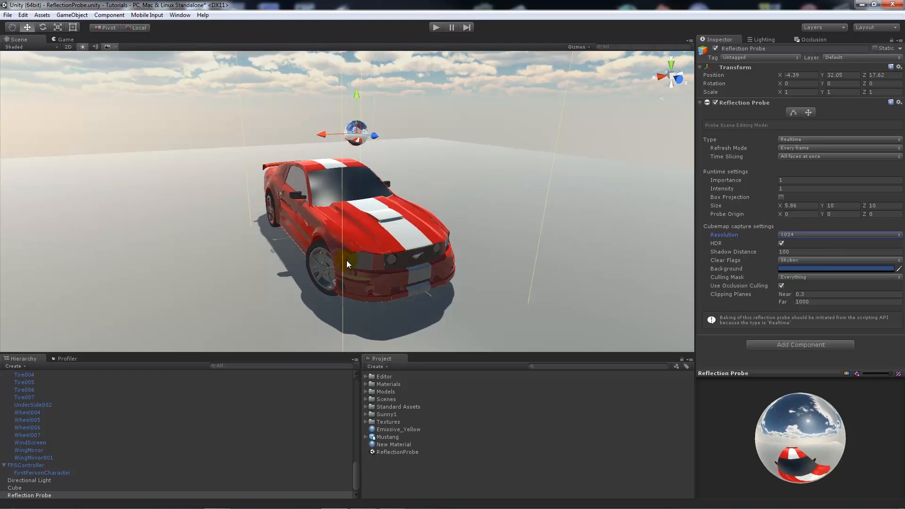
mouse_move(758, 270)
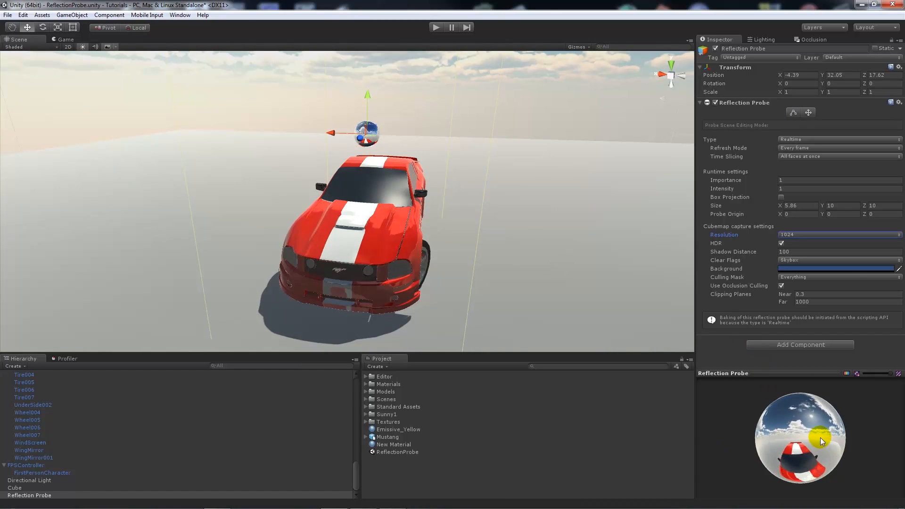
mouse_move(757, 422)
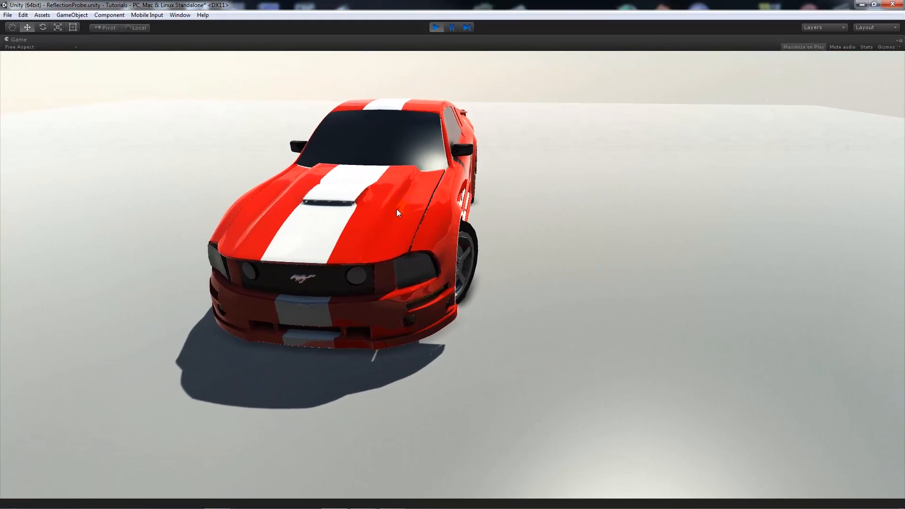
left_click(18, 40)
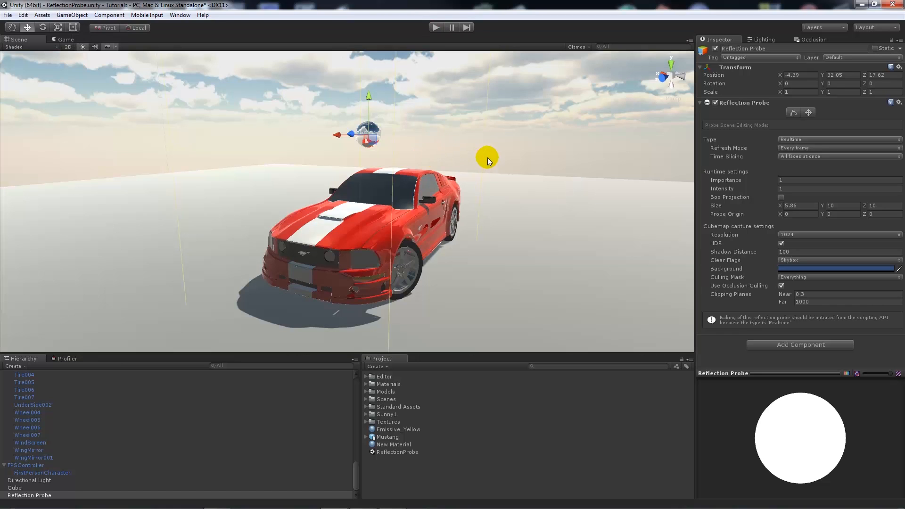
mouse_move(365, 183)
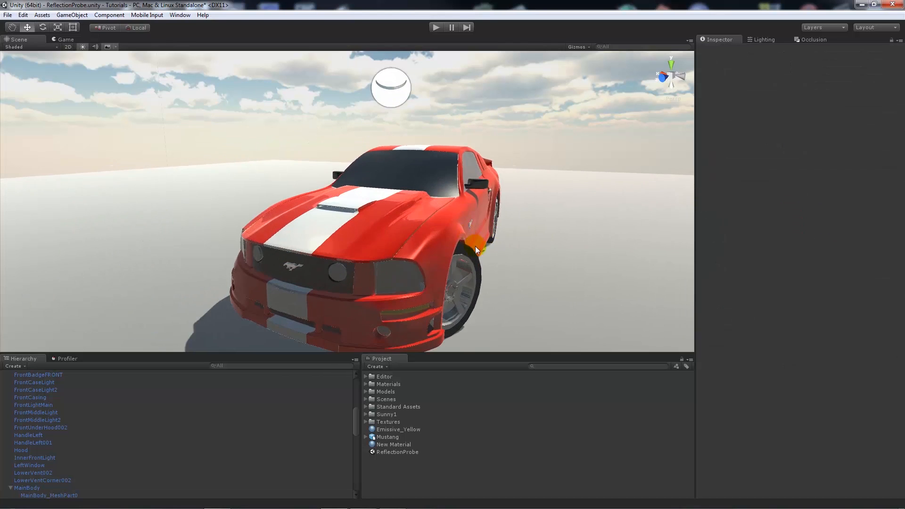
scroll("down", 3)
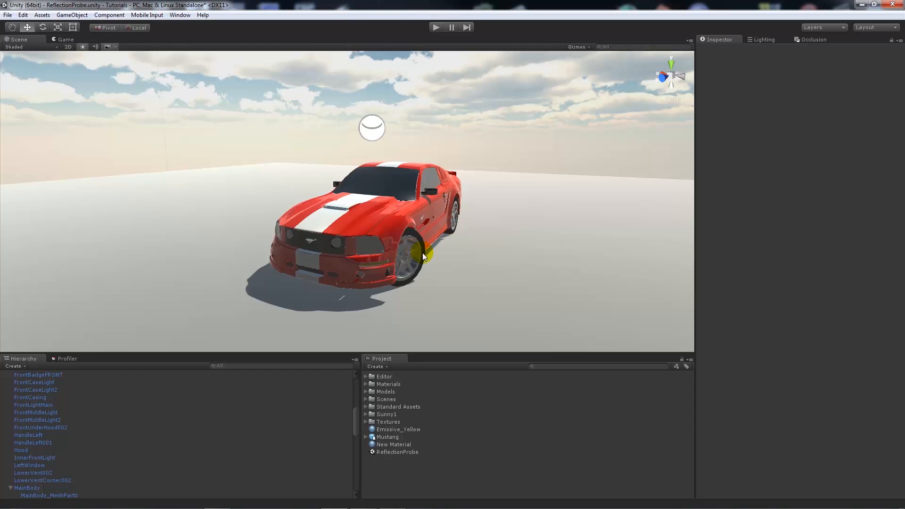
left_click(372, 127)
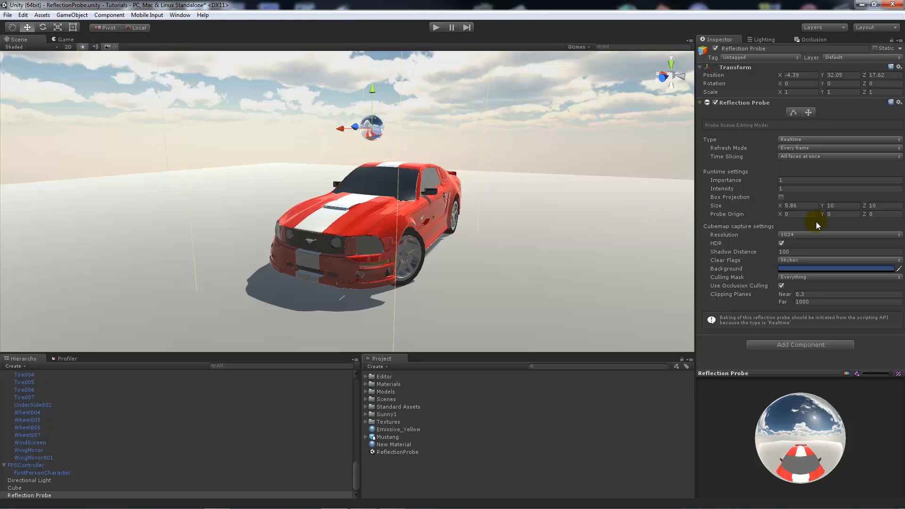
mouse_move(747, 224)
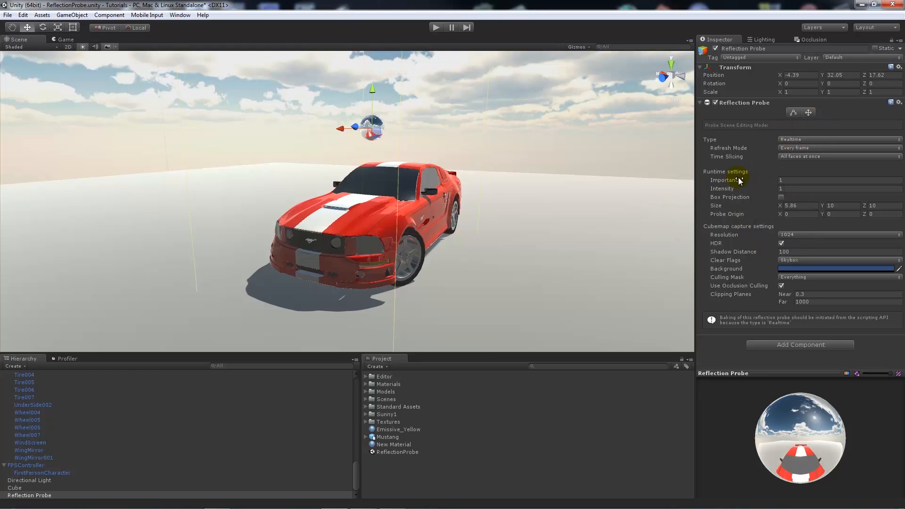
mouse_move(761, 169)
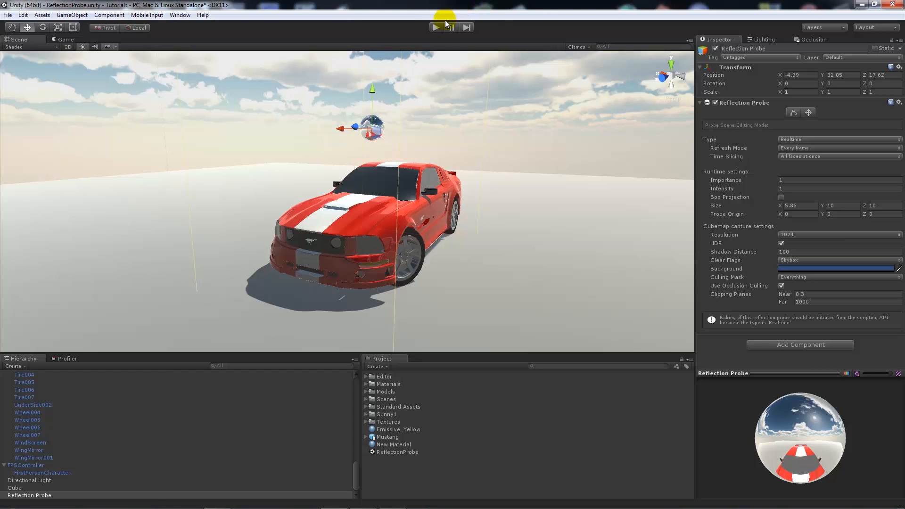
Play the scene to check the Mustang's real-time sky reflections, then stop
left_click(435, 27)
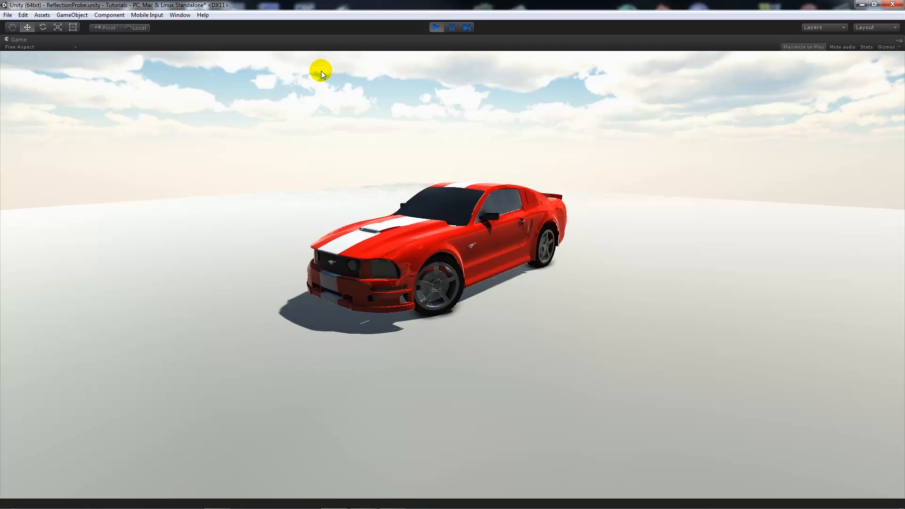
left_click(19, 39)
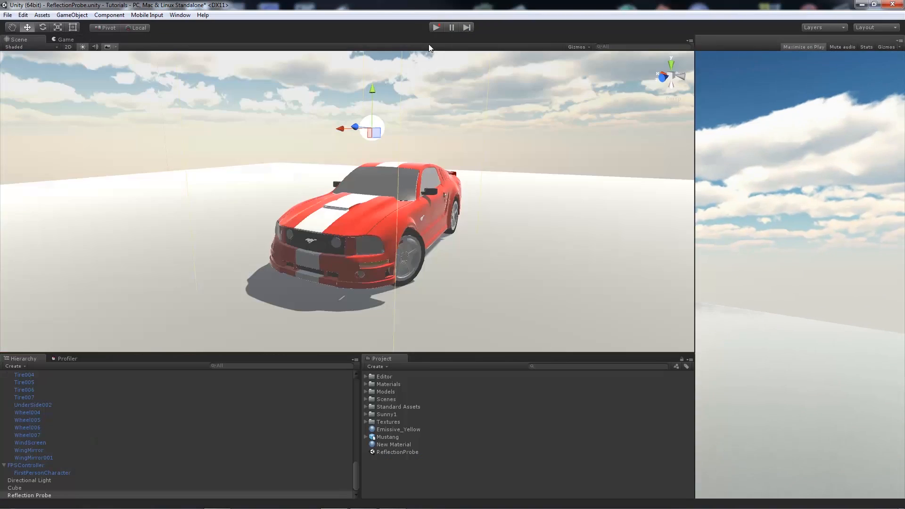